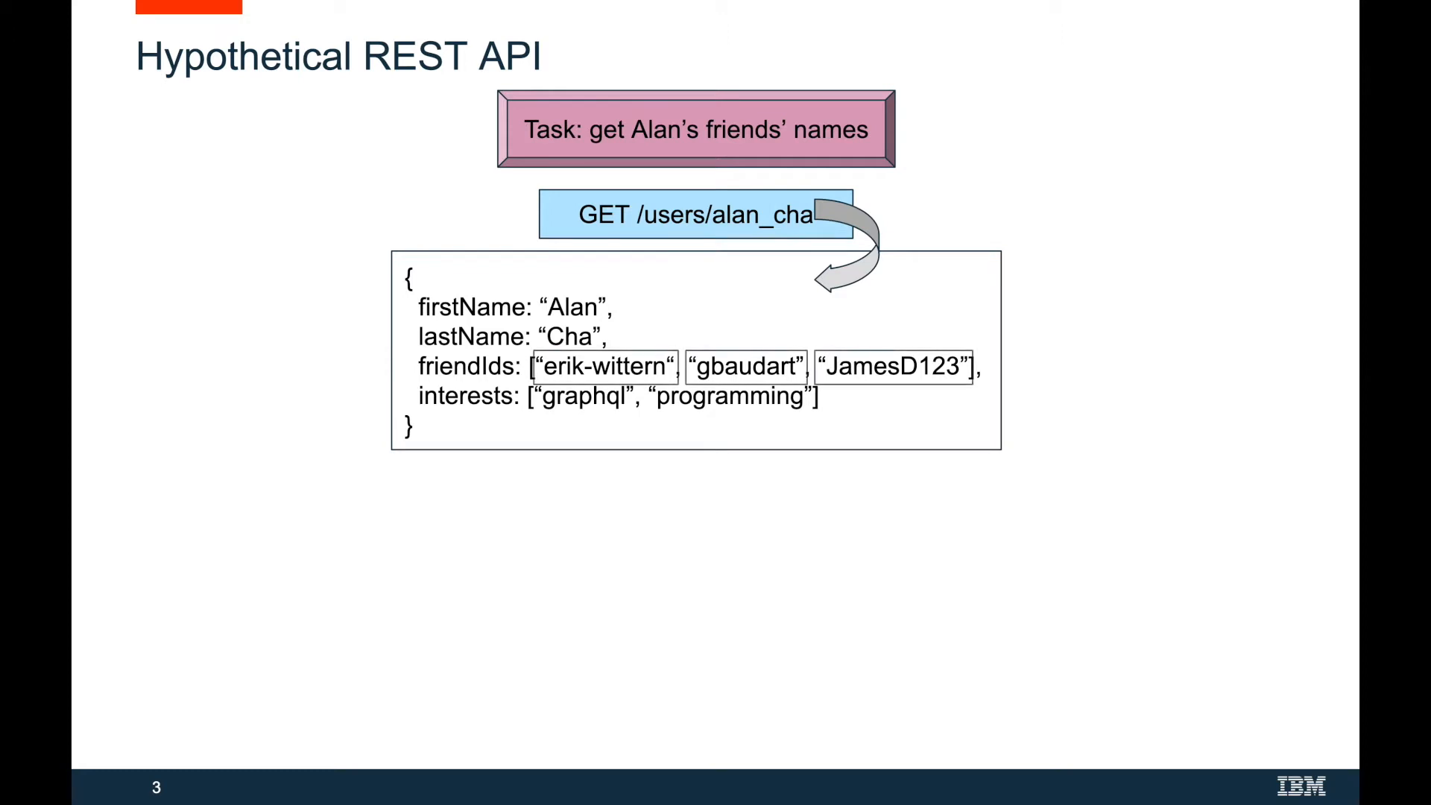
Reveal the per-friend REST requests, then advance to the REST vs GraphQL comparison slide
key(Right)
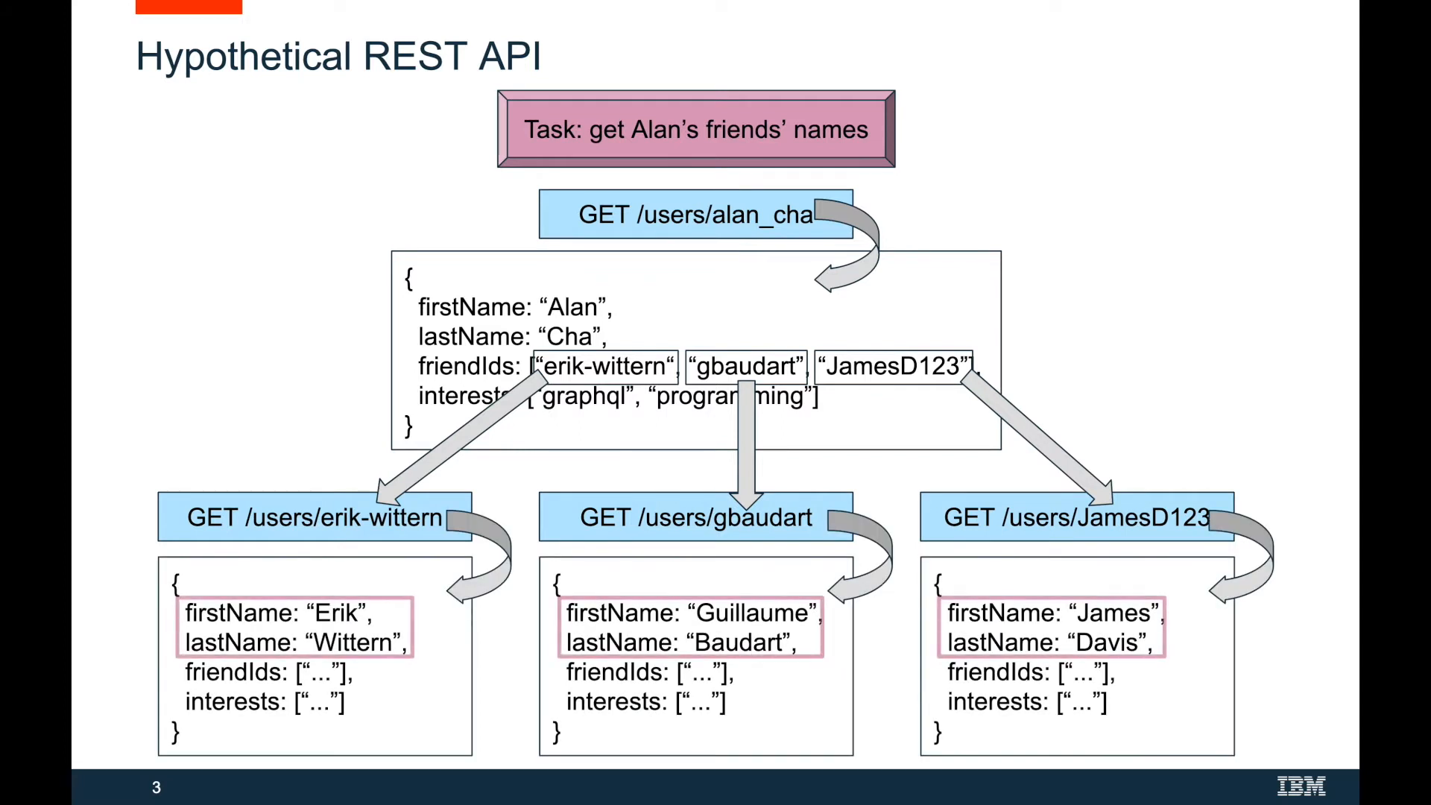
key(Right)
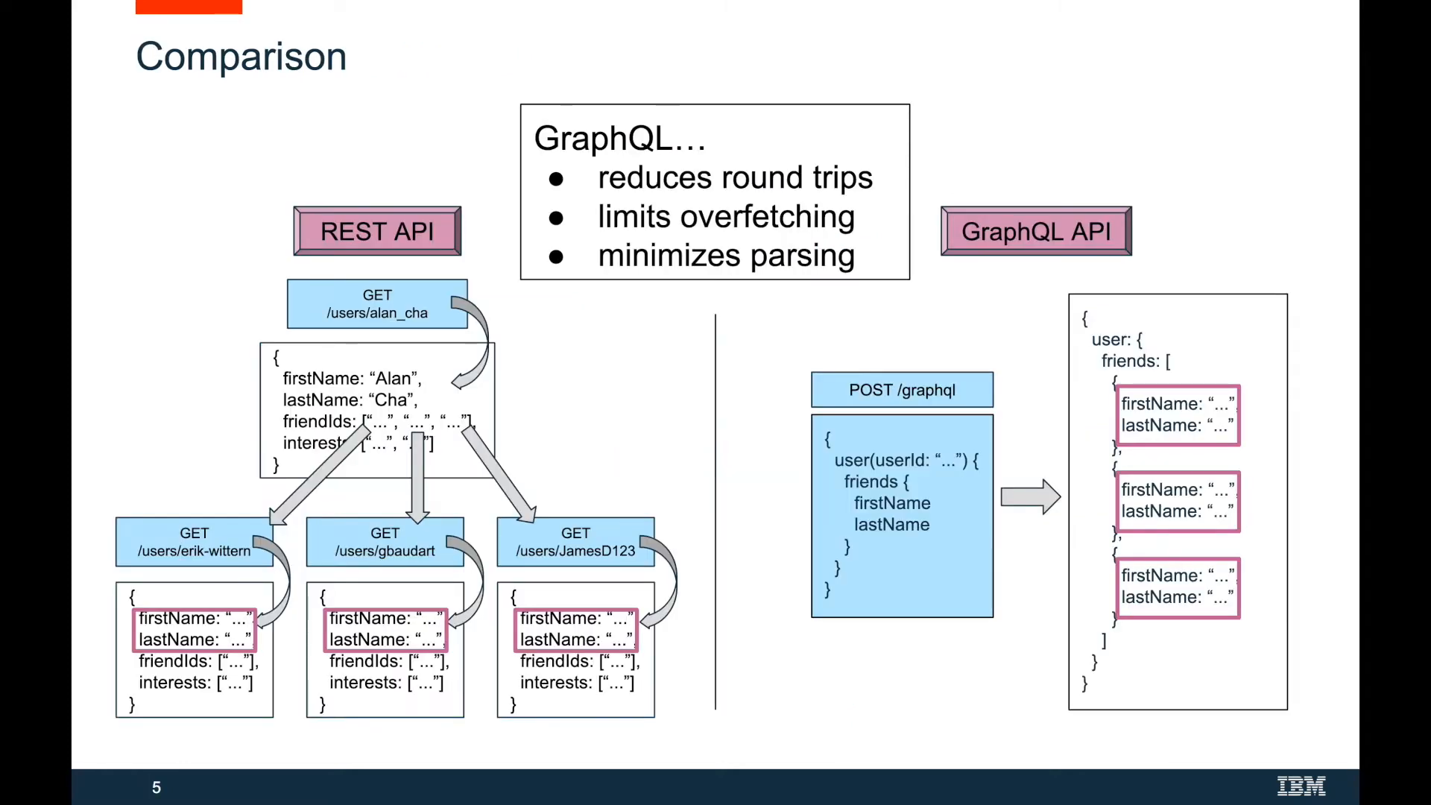
Show the Google Trends interest chart, then advance to slide 8 on high-cost queries
key(Right)
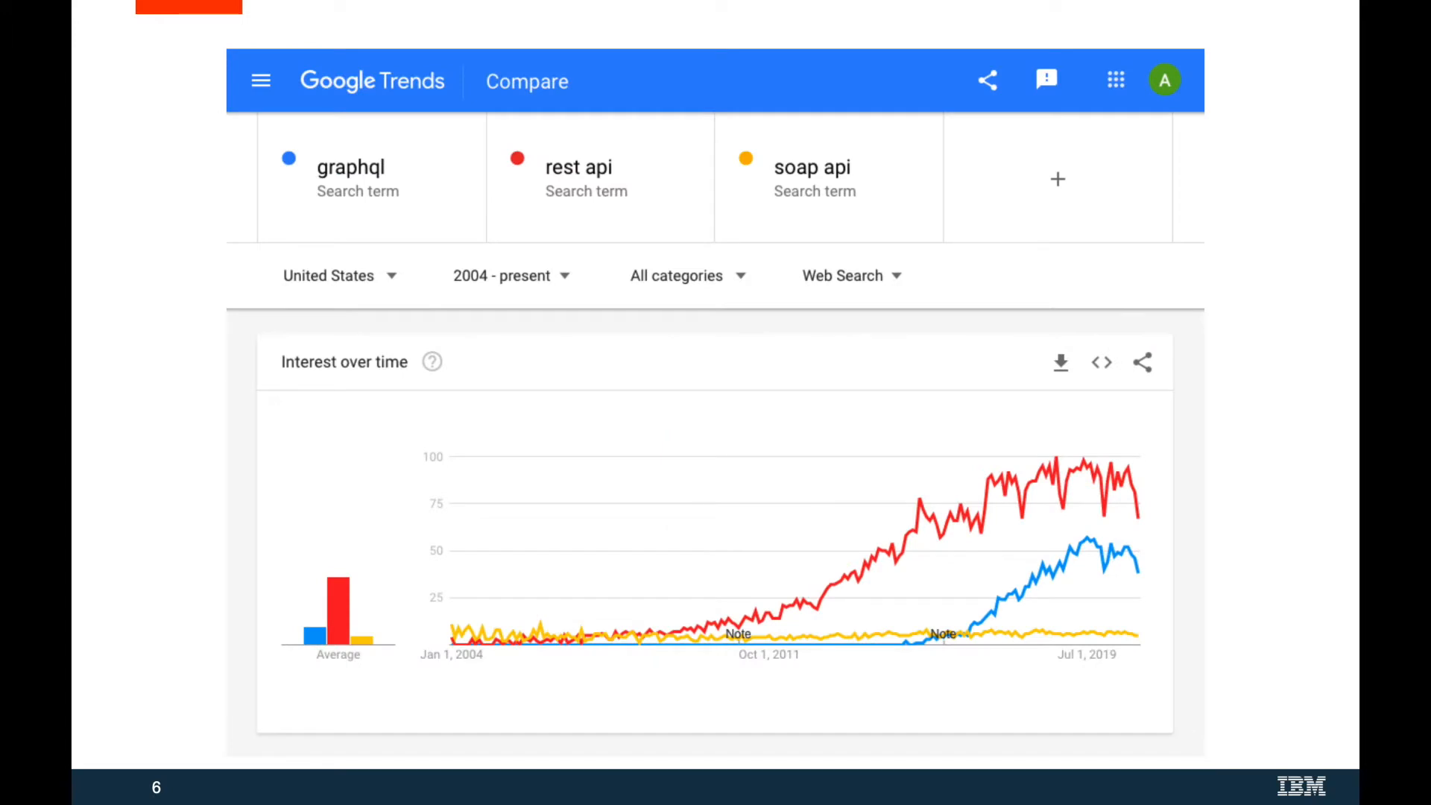
key(Right)
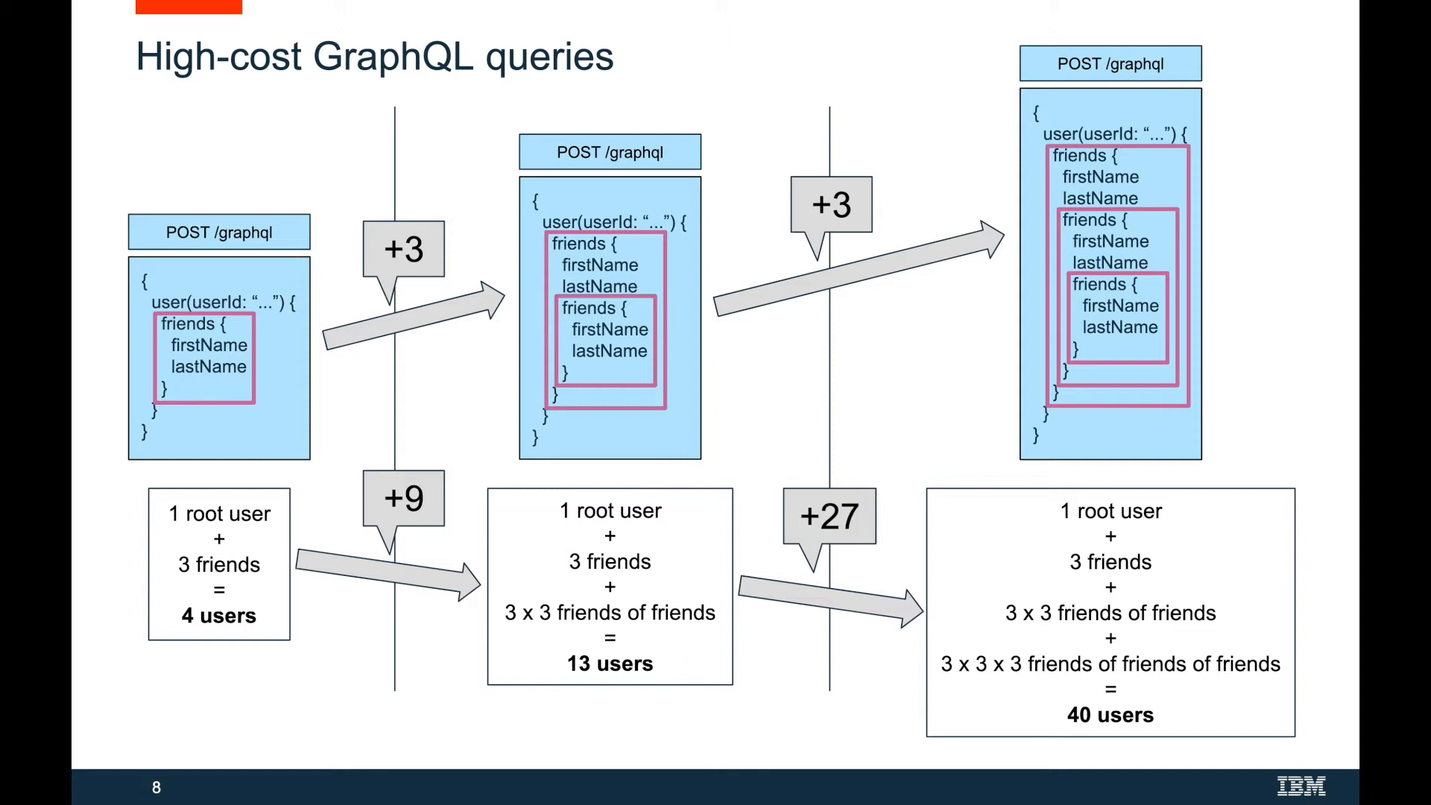
Advance to slide 9, the survey of query analysis in 30 public GraphQL APIs
key(right)
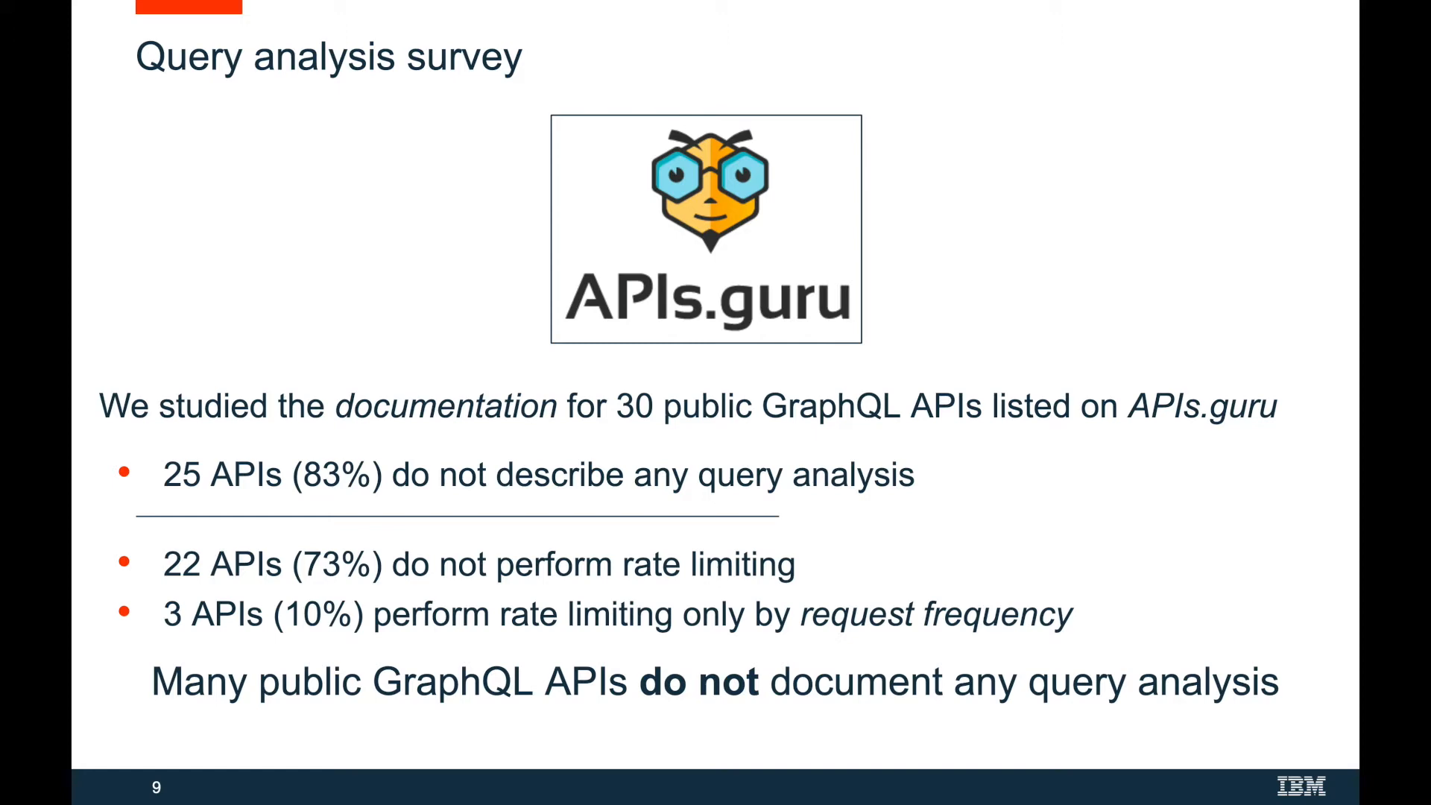
key(Right)
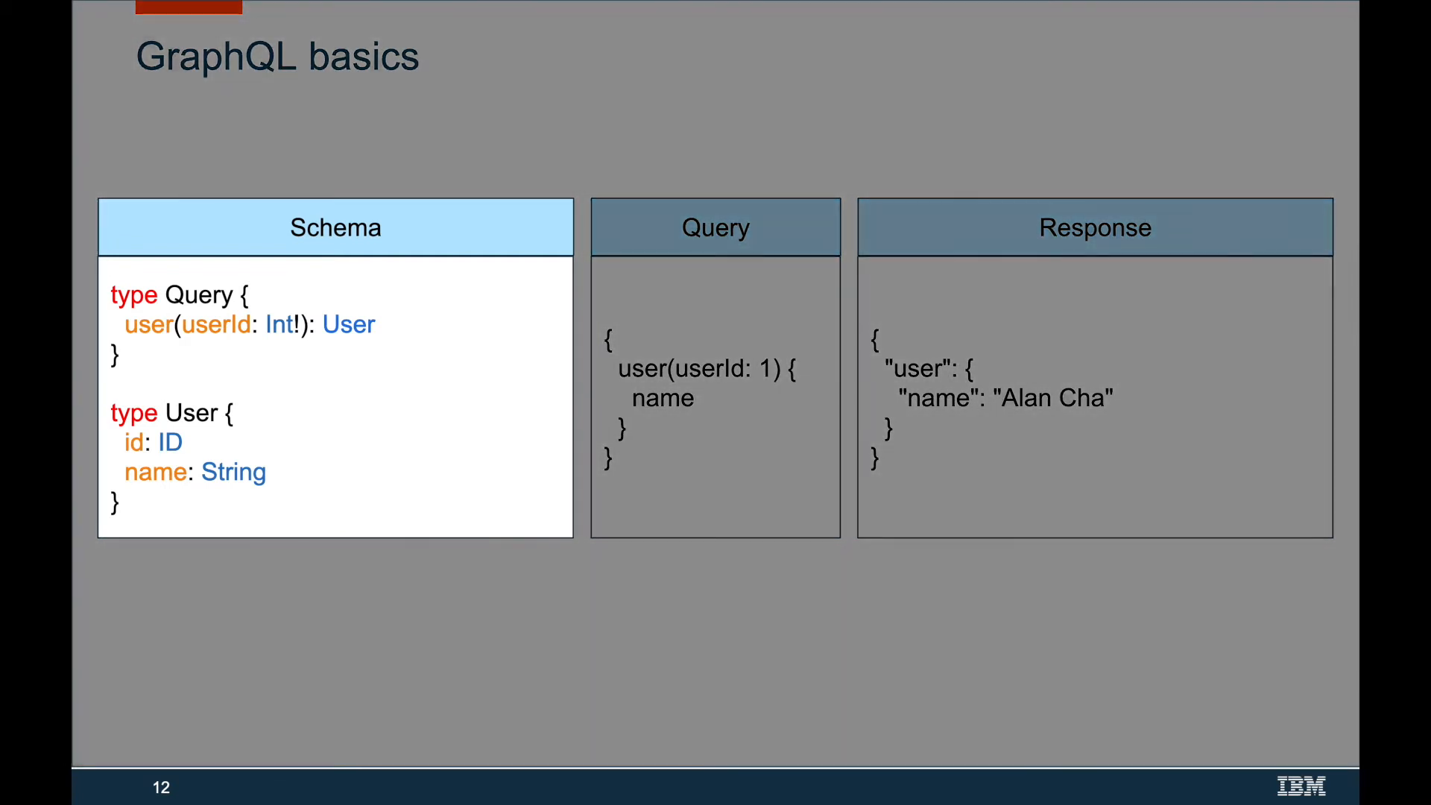
Advance through the Types and Arguments slides to 'Compose fields into queries'
key(Right)
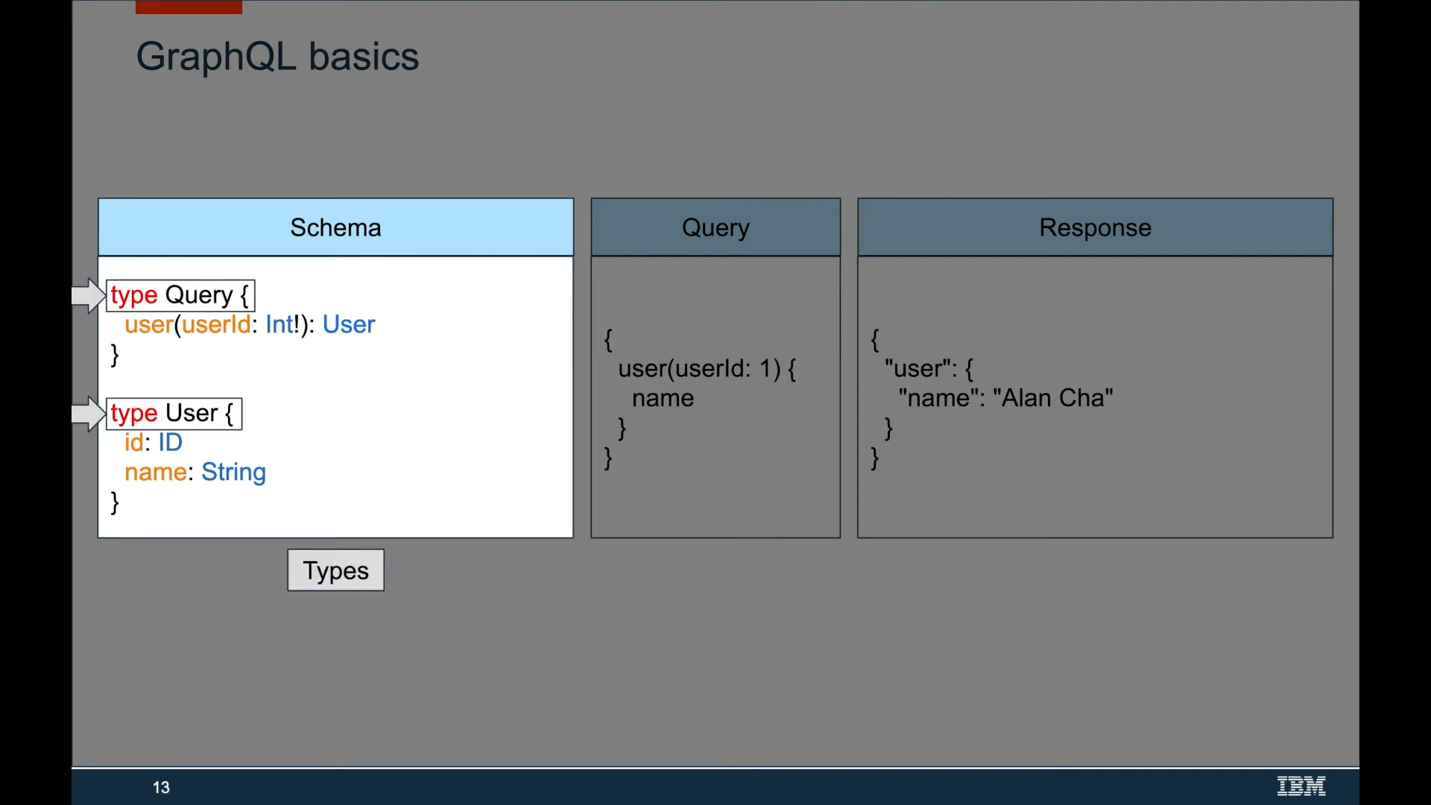
key(Right)
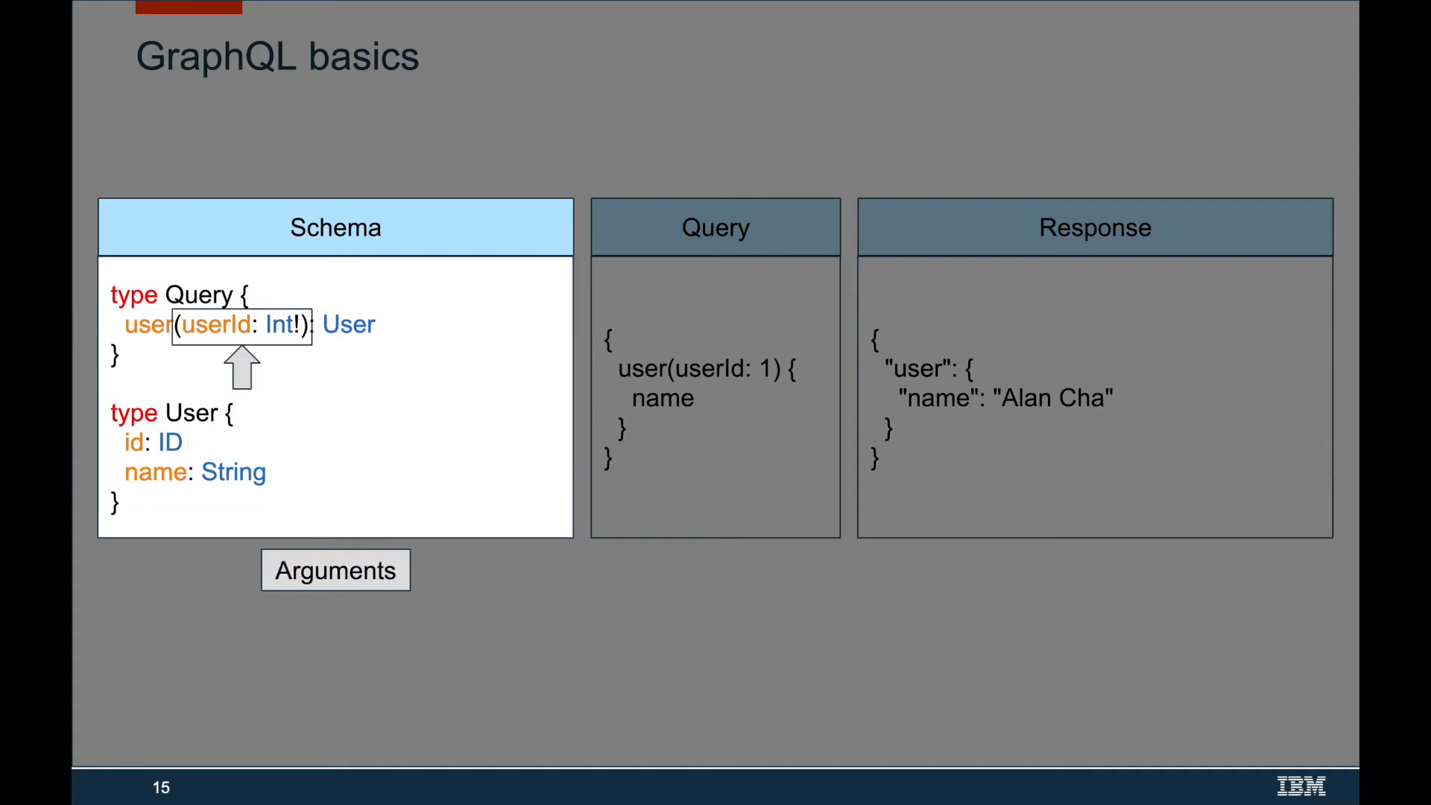
key(Right)
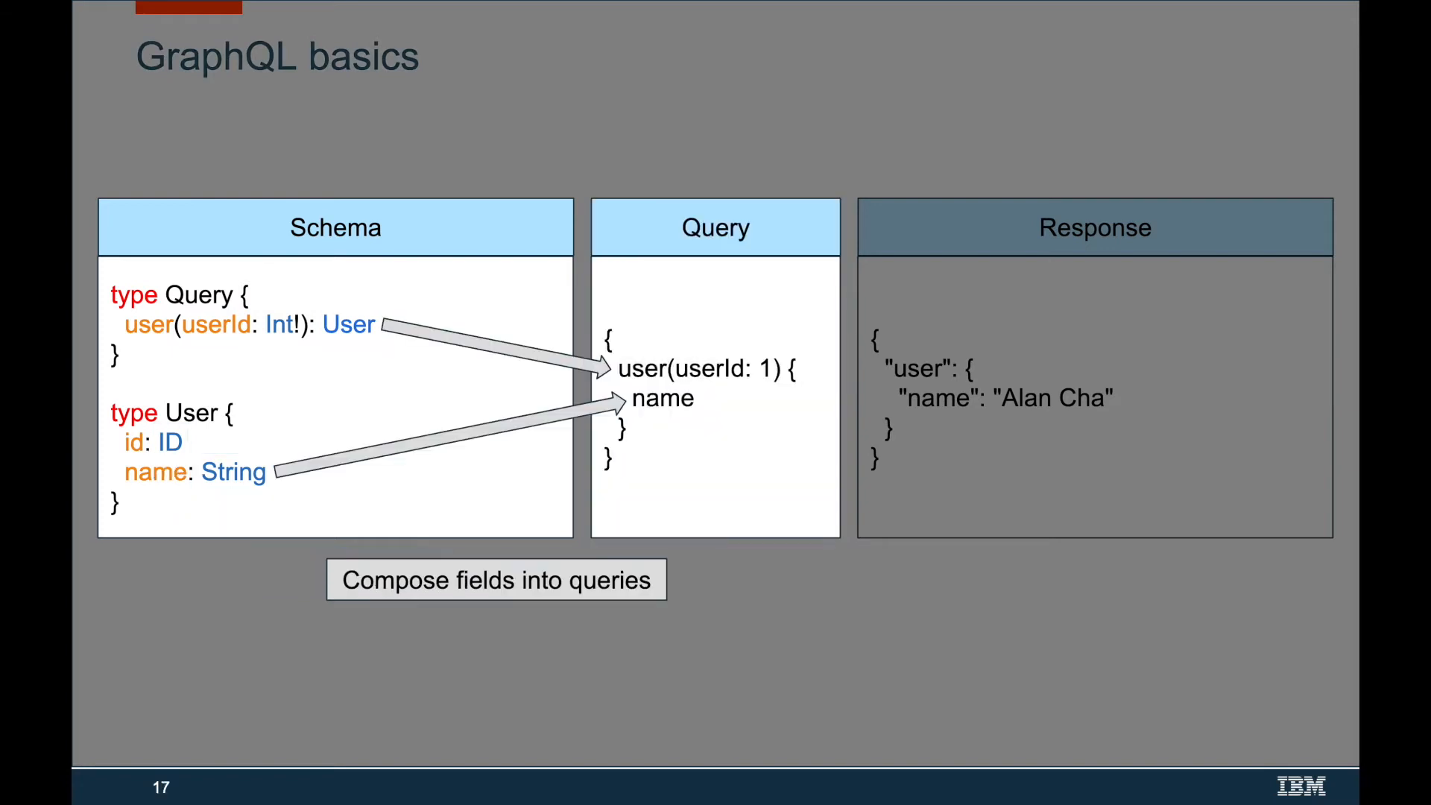
Advance to slide 18, where resolvers map fields to response values
key(Right)
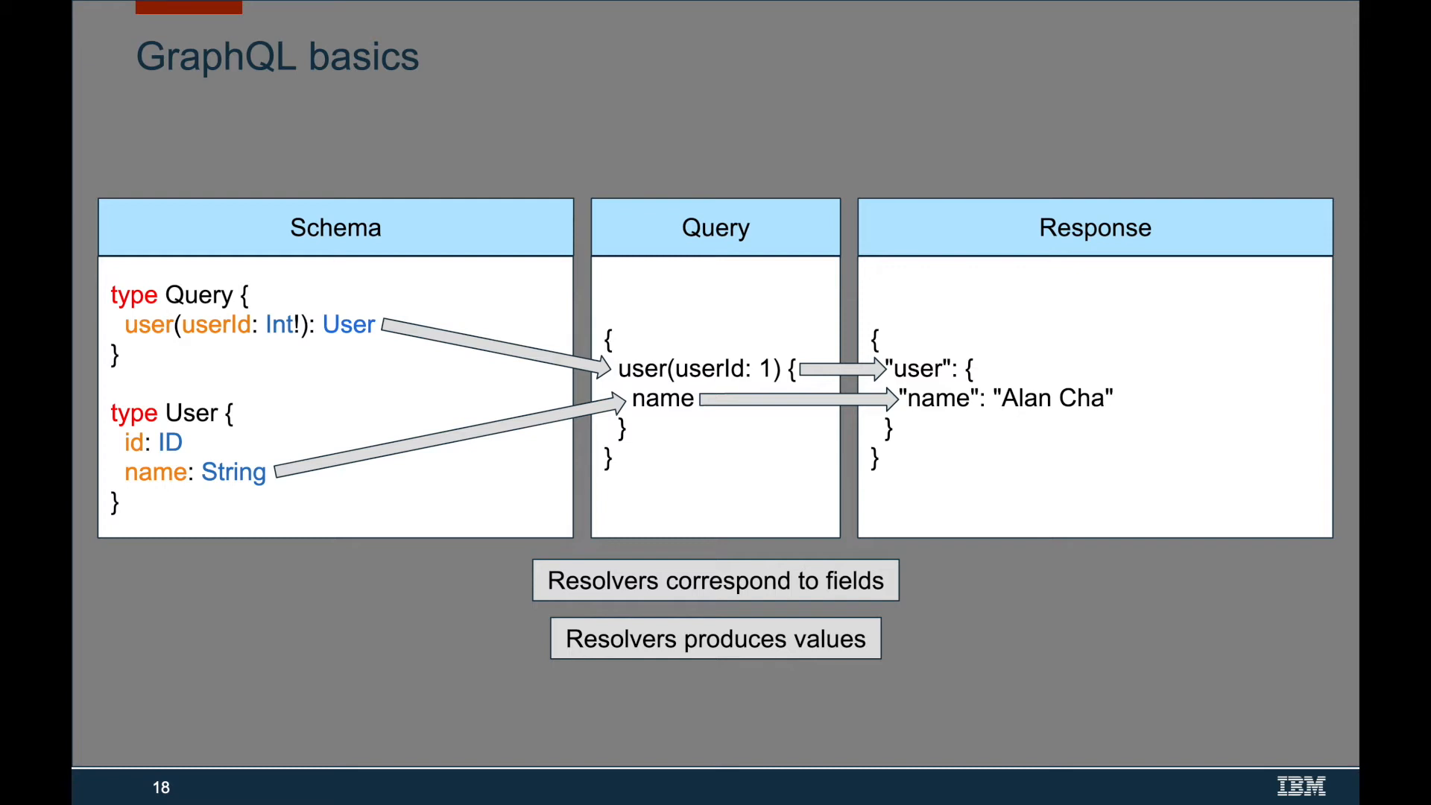
key(Right)
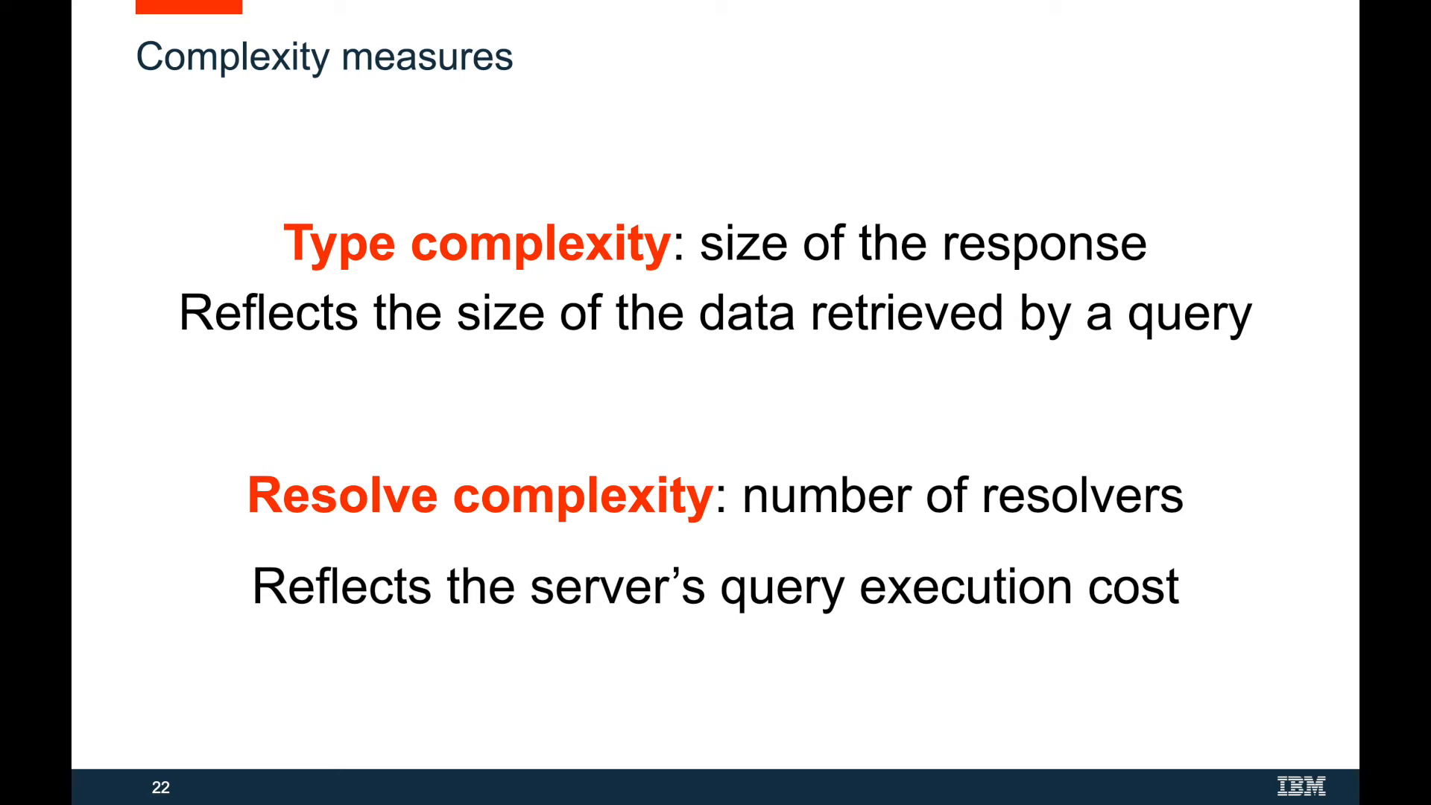
Advance from slide 23, Complexity formalization, to the Evaluation research questions slide
key(Right)
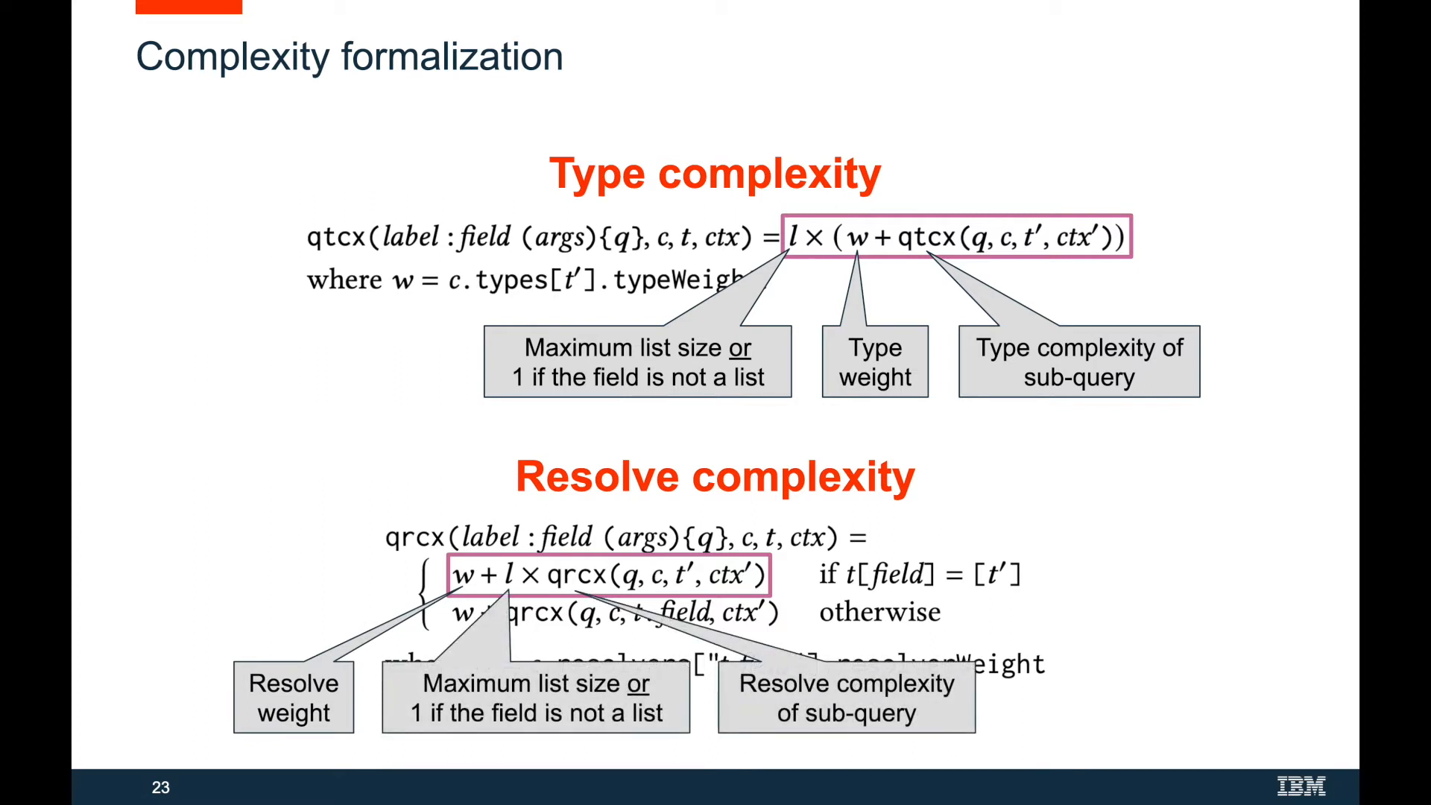
key(right)
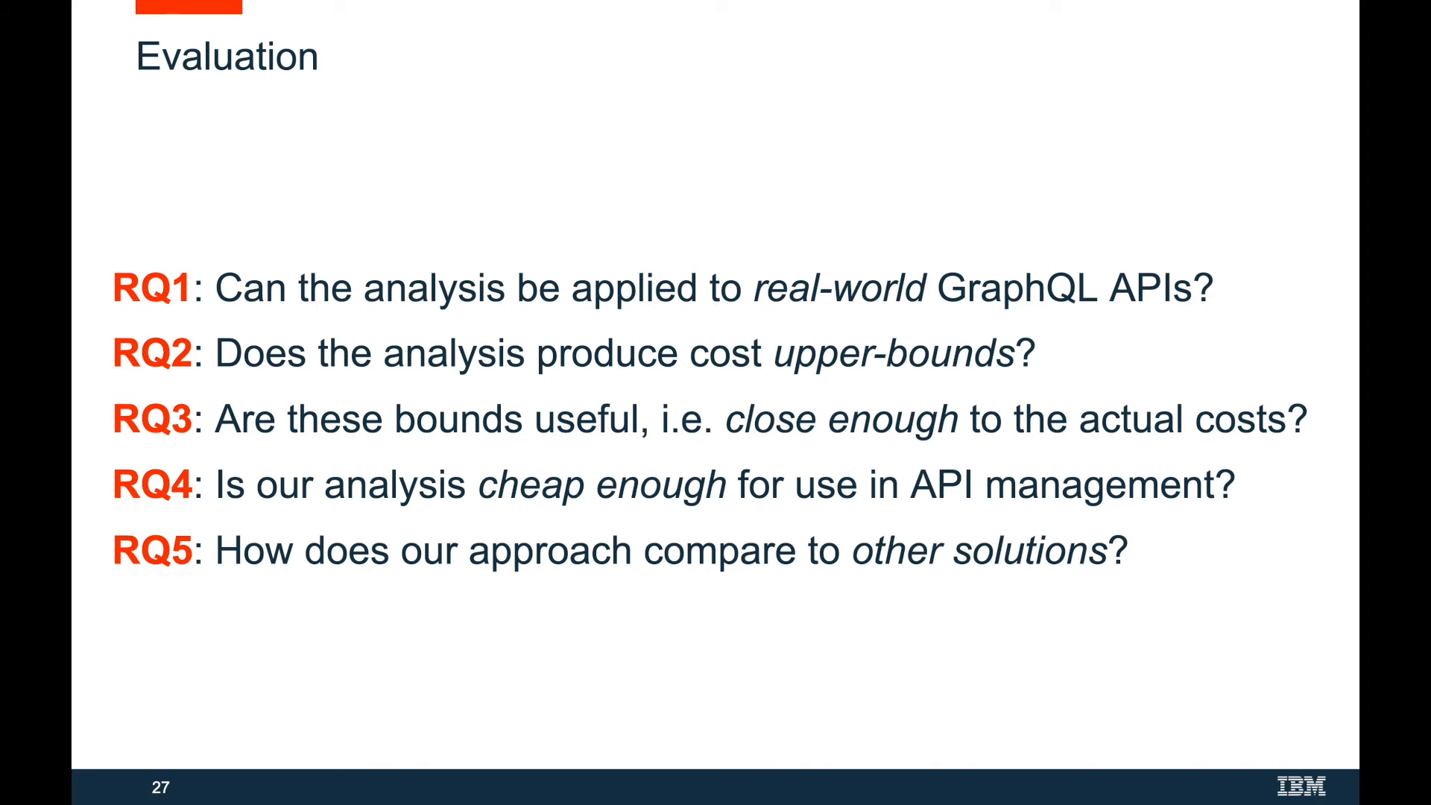
Advance to the Evaluation slide listing research questions RQ1 to RQ5
key(Right)
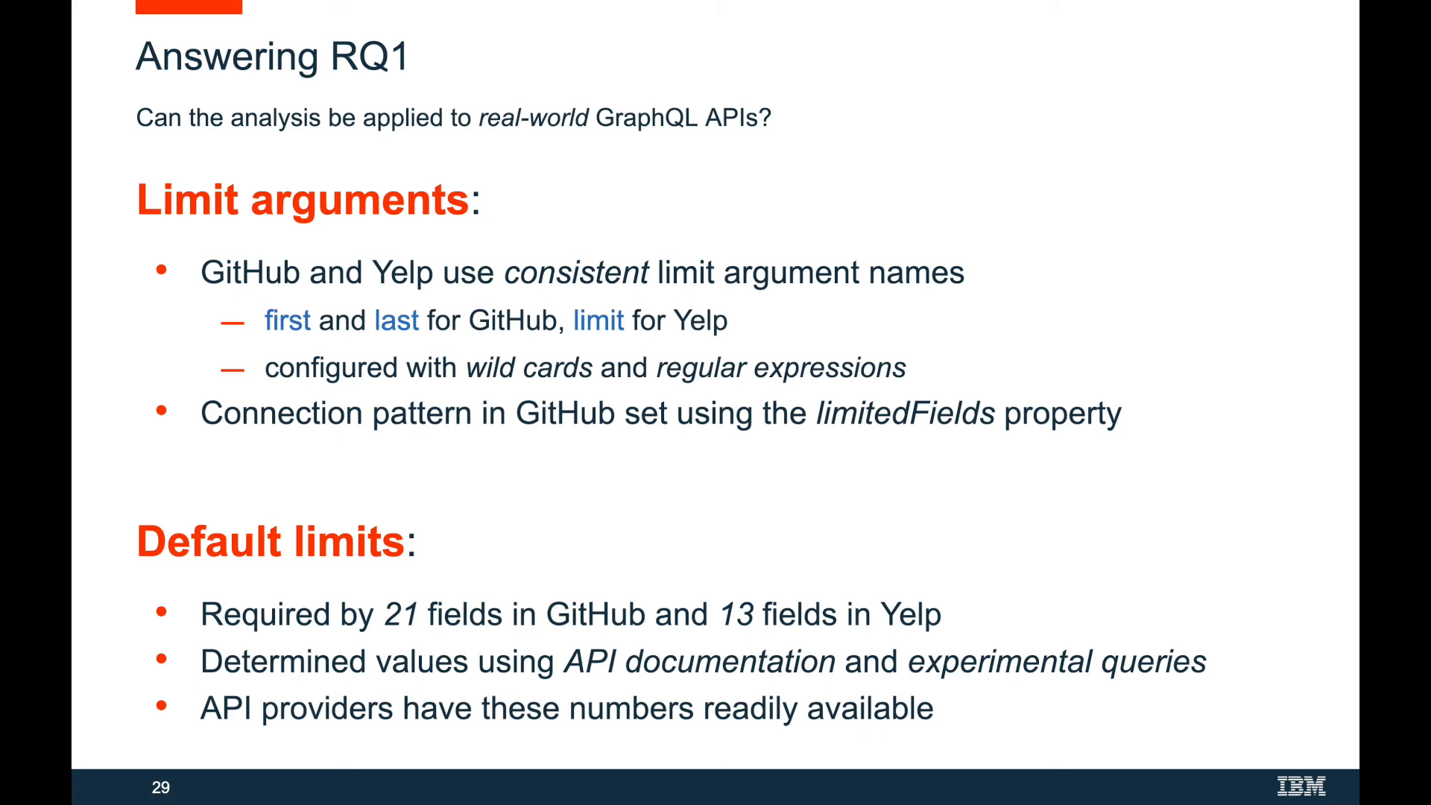
Advance to slide 29, Answering RQ1, on limit arguments and default limits
key(Right)
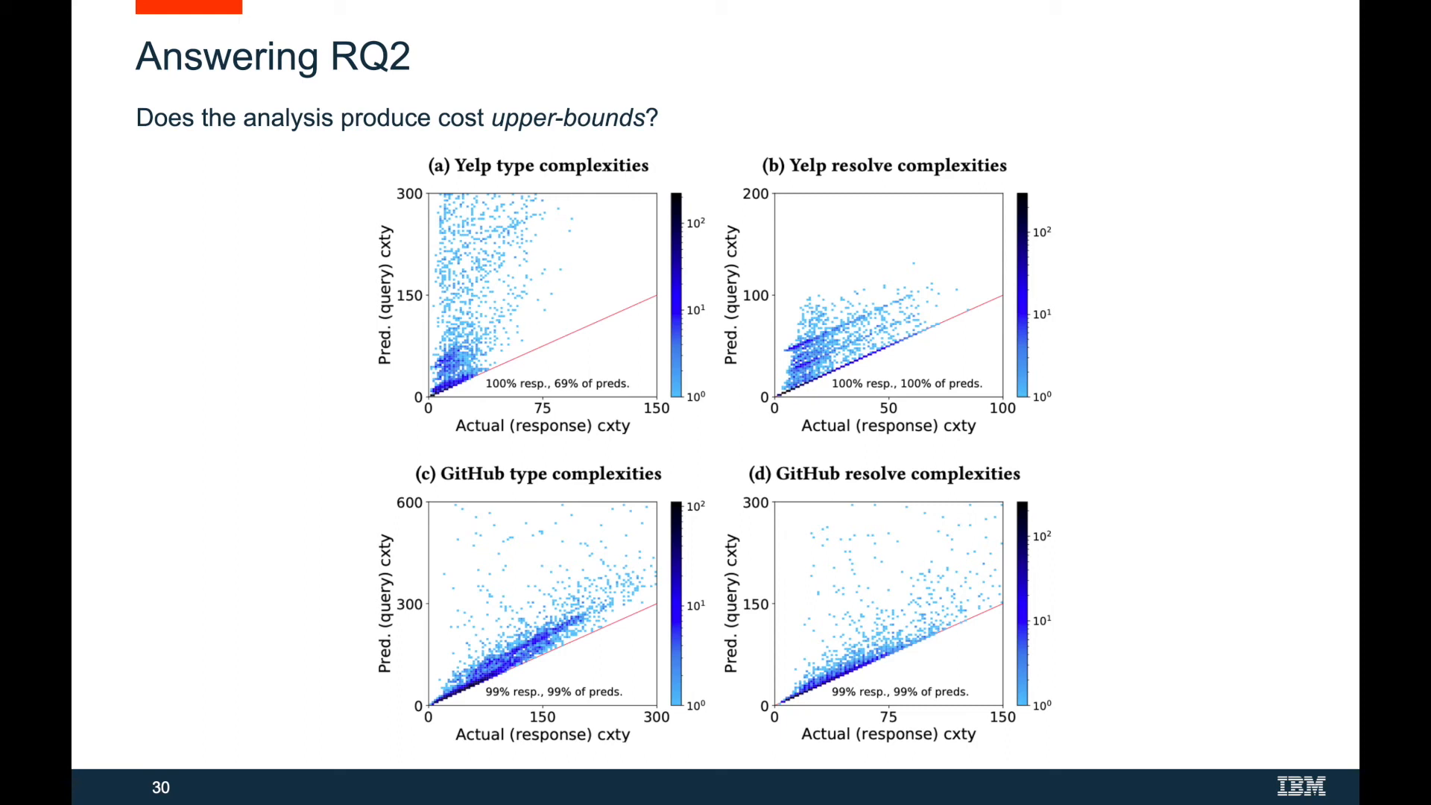
Advance to slide 30, Answering RQ2, showing predicted versus actual complexity plots
key(Right)
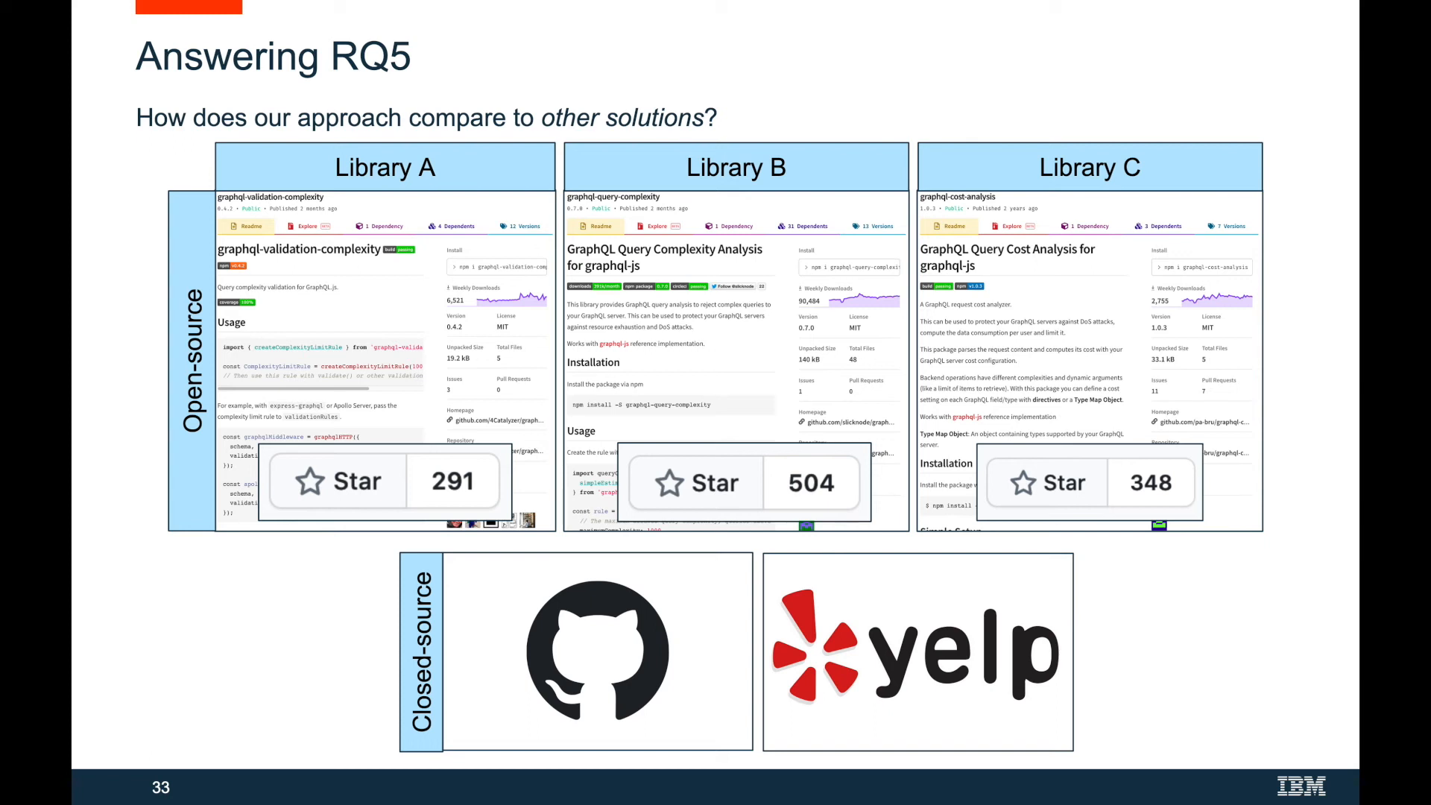
Advance to slide 34, posing BQ1 on response size and BQ2 on resolver invocations
key(Right)
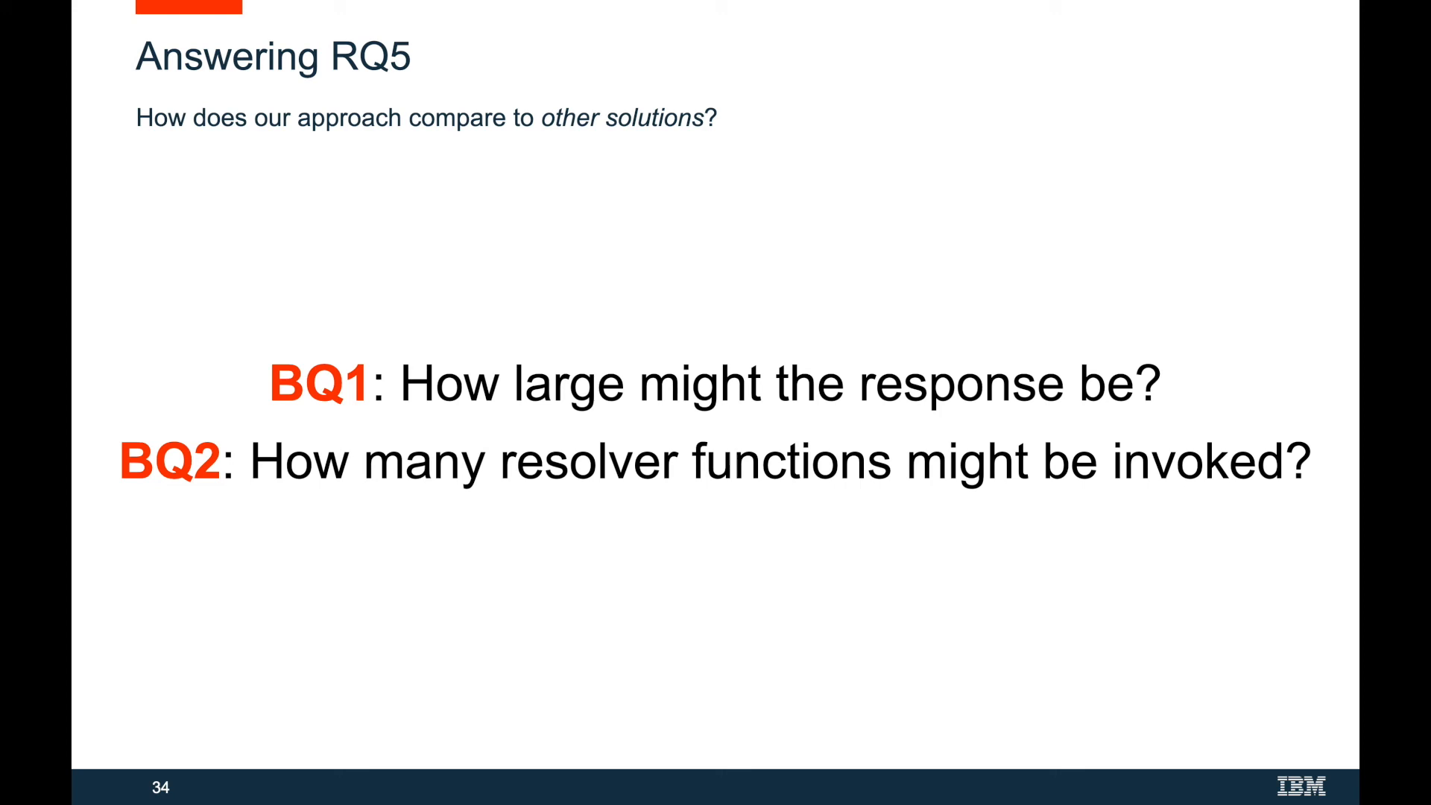